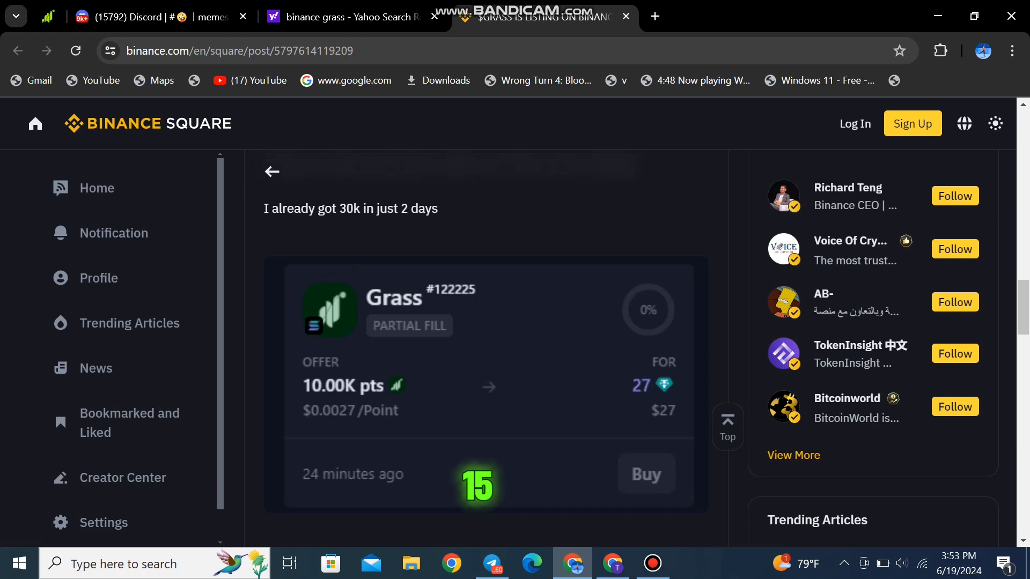
Scroll through the Binance Square post about Grass point offers
scroll("down", 3)
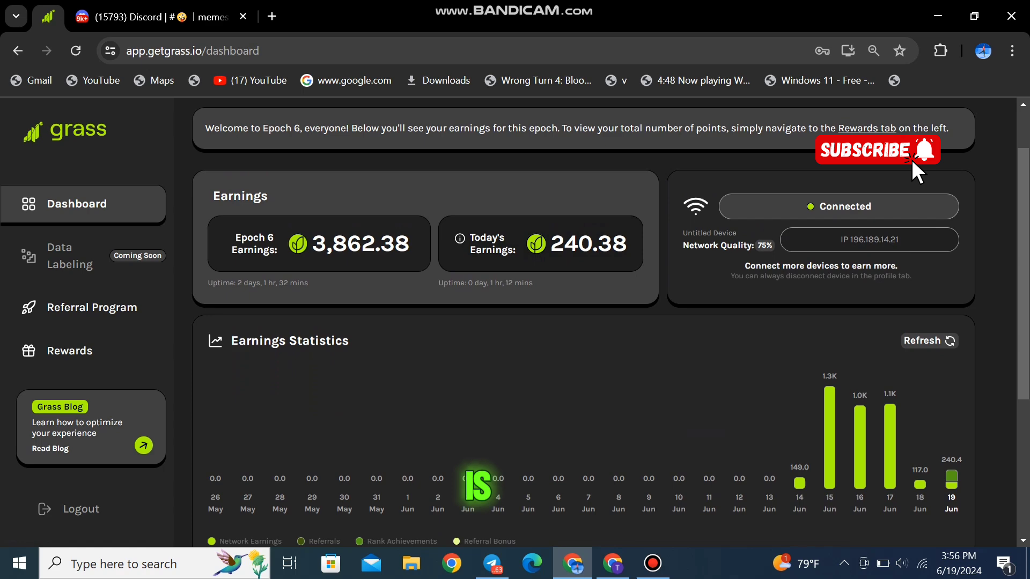
scroll("down", 3)
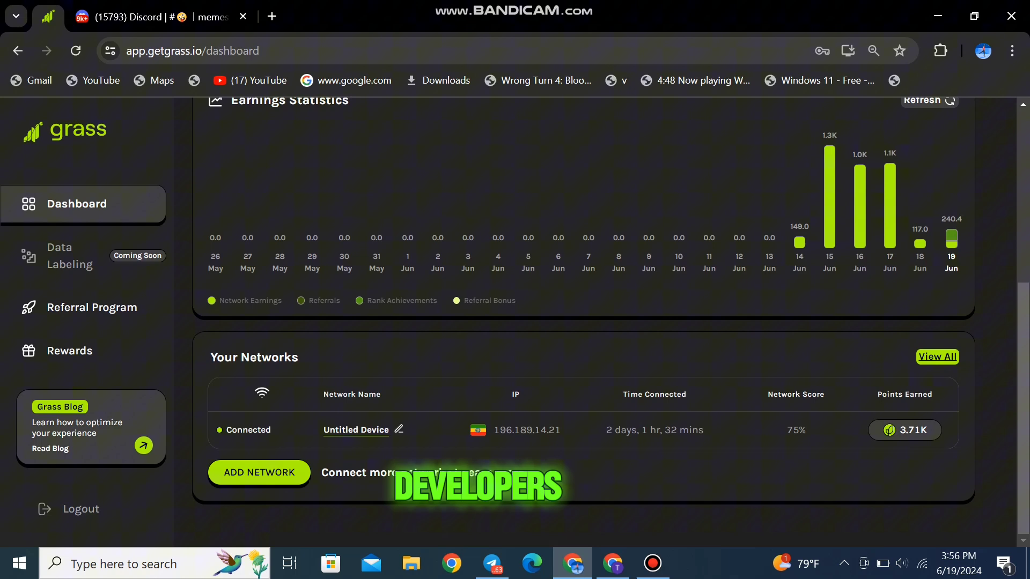
left_click(259, 473)
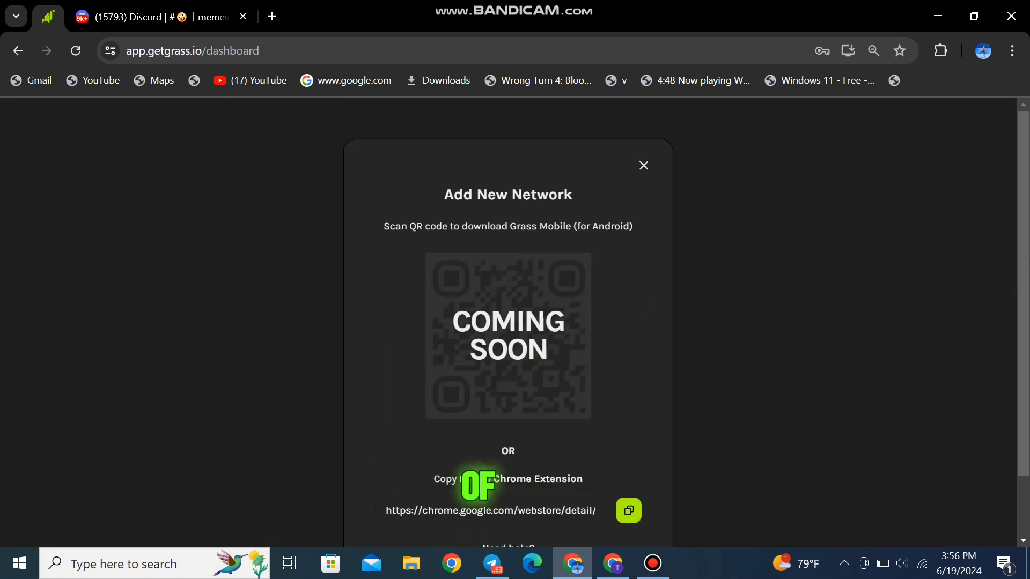
left_click(643, 165)
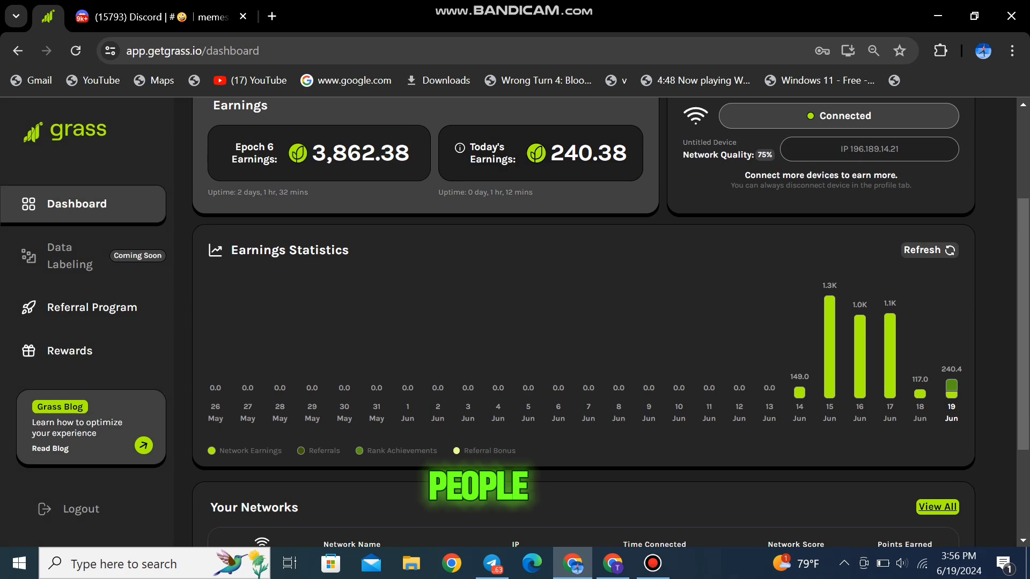
scroll("up", 3)
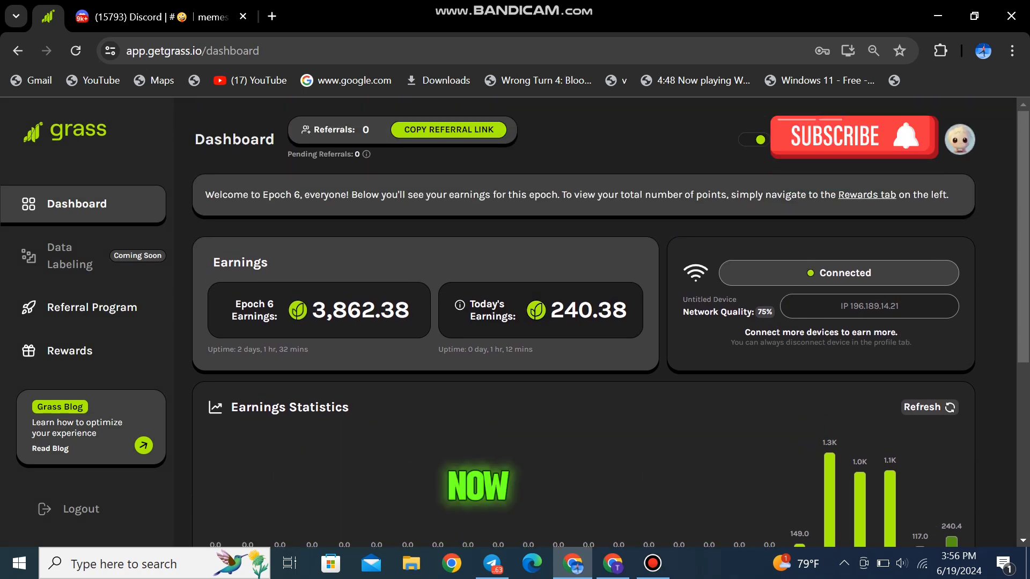
Open the Grass sign-in page, go to the Register sign-up form, then start a Discord tab
left_click(80, 509)
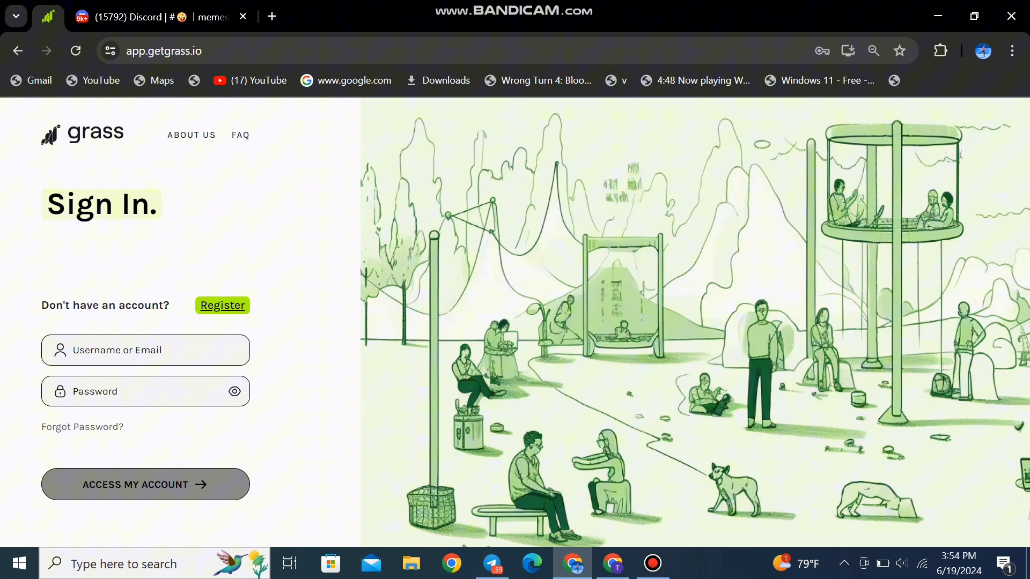
mouse_move(223, 305)
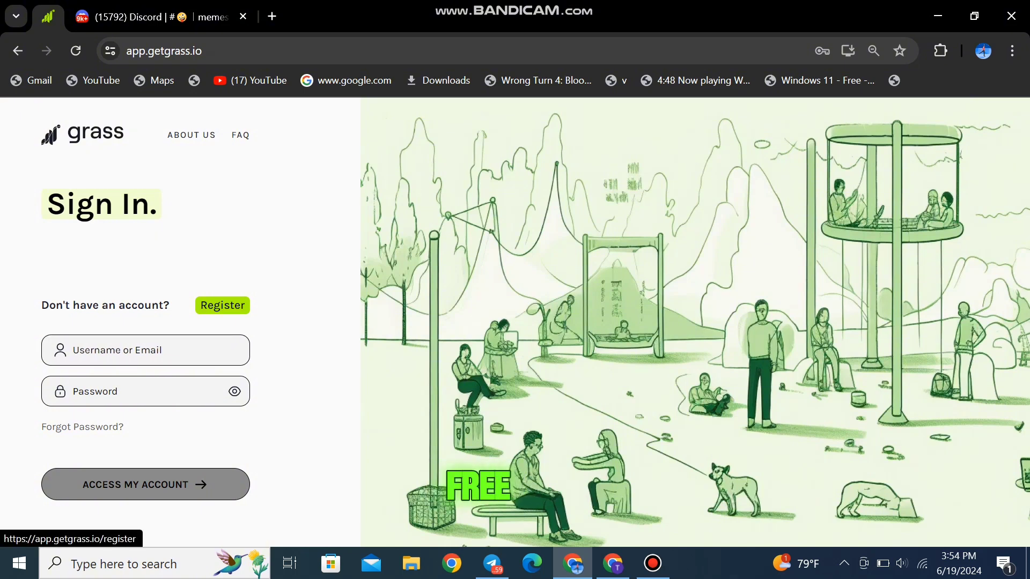
left_click(222, 305)
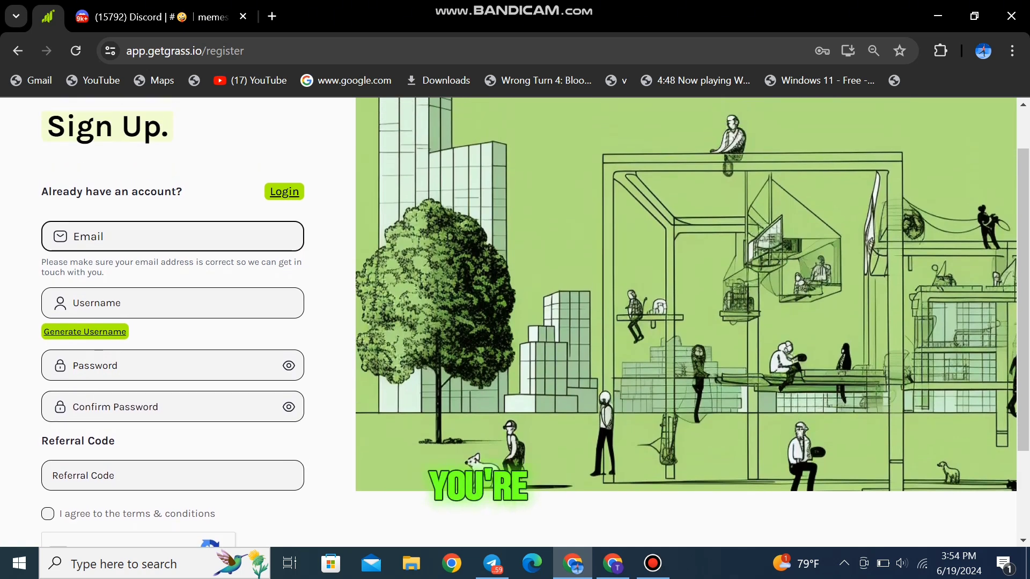
left_click(161, 303)
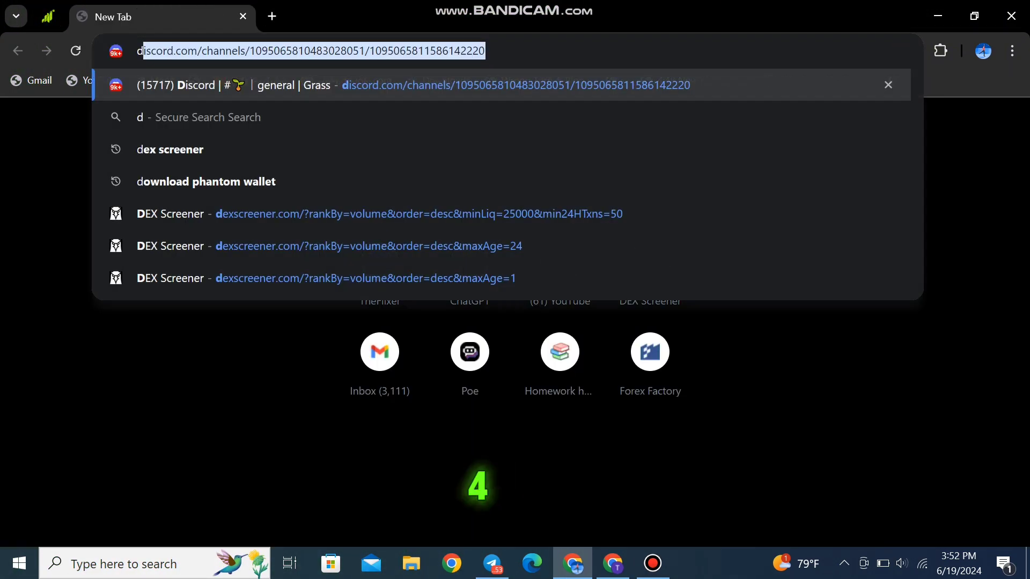
Load the Grass Discord #general channel and switch to its tab
key("Enter")
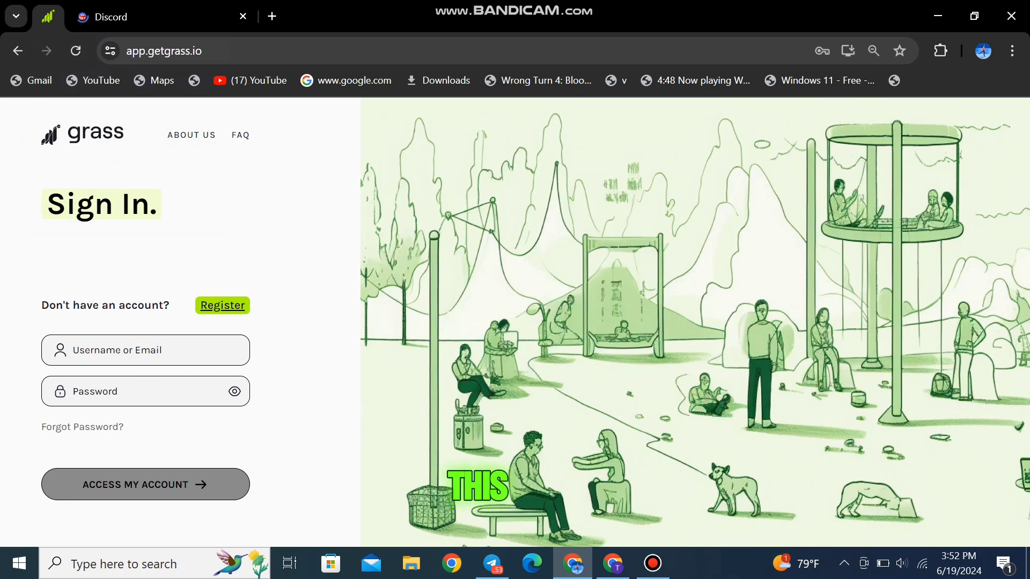
left_click(111, 17)
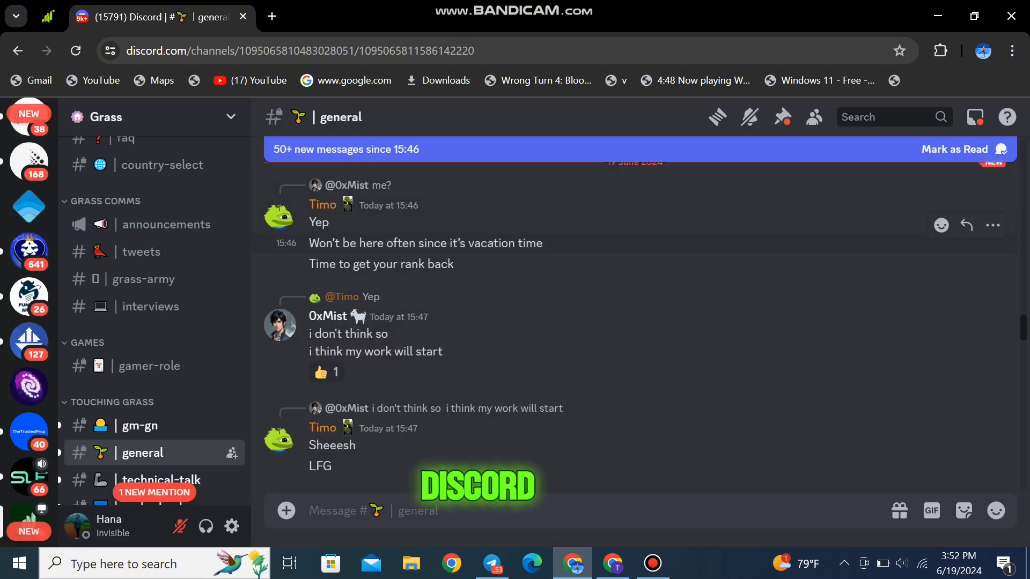
Browse past #pasta to #rewards and enlarge the Earnings Statistics screenshot
scroll("down", 3)
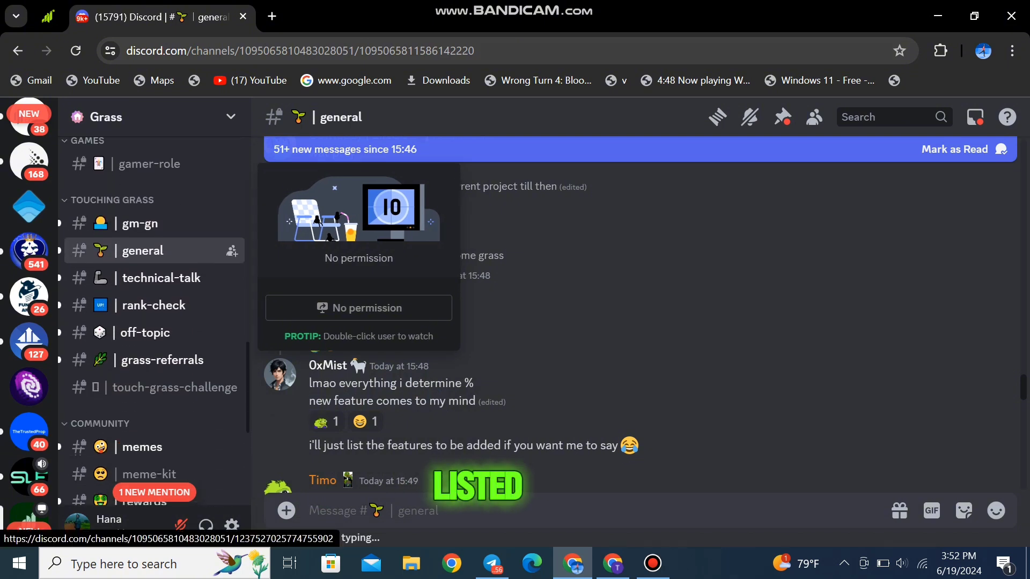
scroll("down", 3)
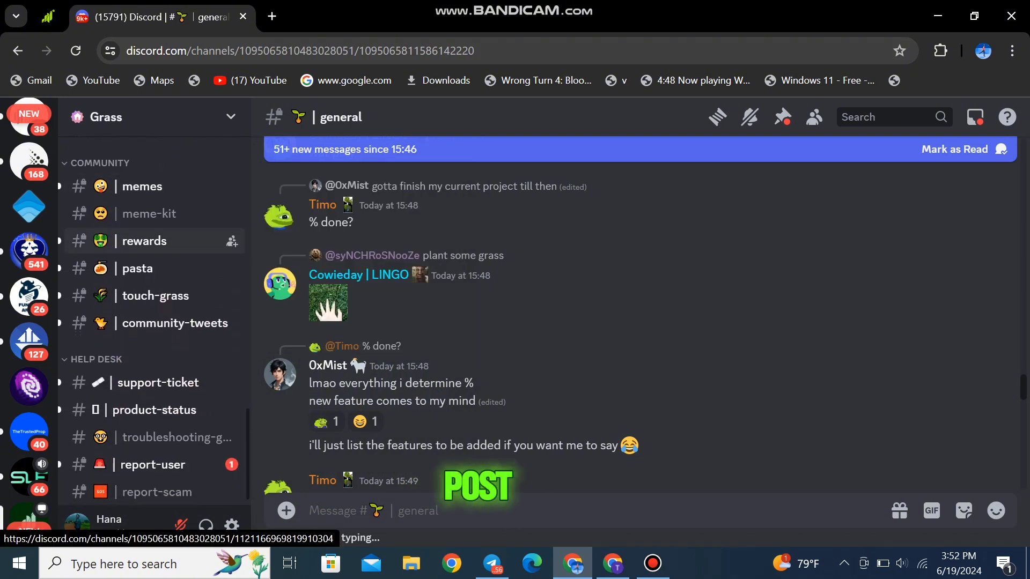
left_click(137, 269)
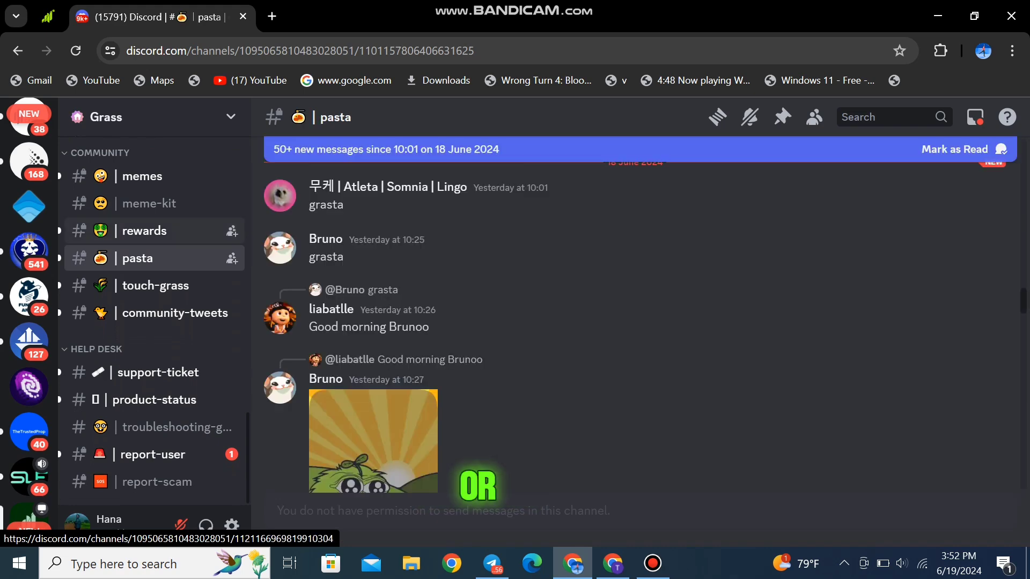
left_click(143, 231)
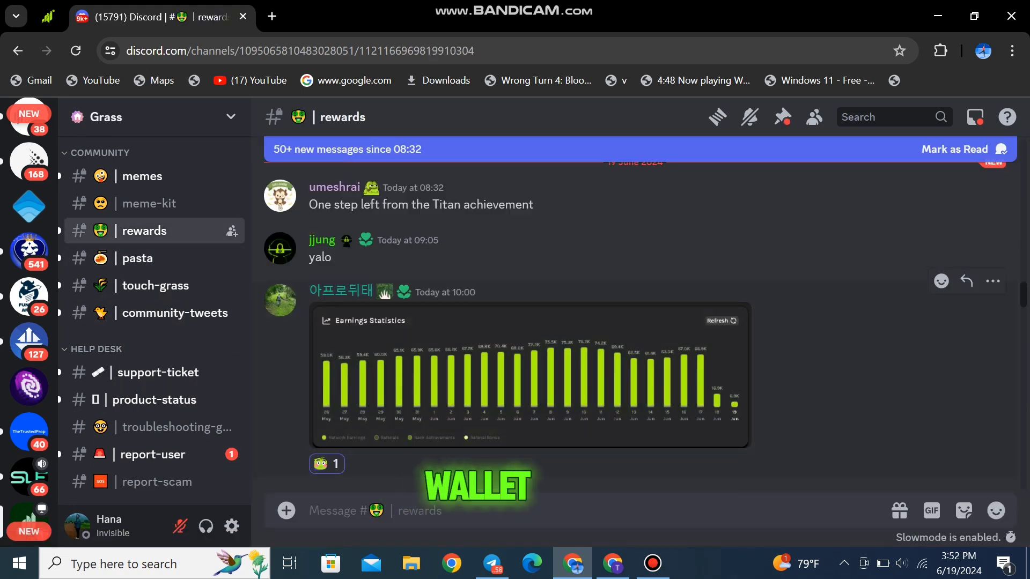
left_click(528, 383)
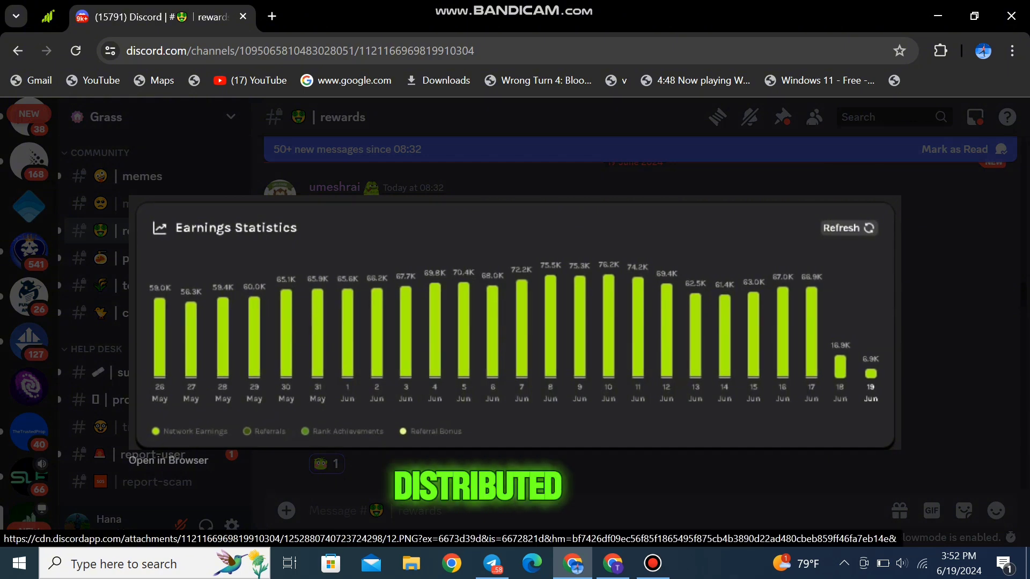